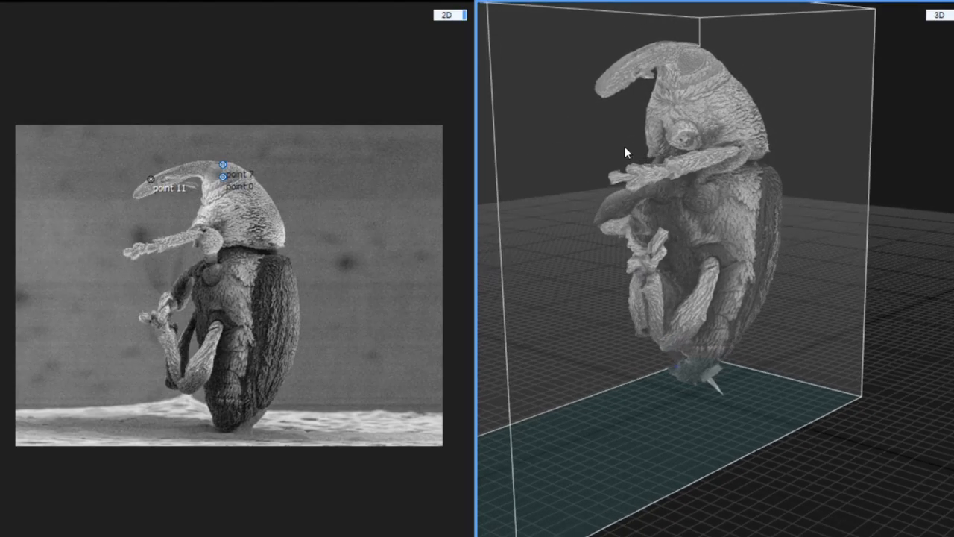
# Dolly the 3D camera toward the weevil so its head and body fill the viewport
pyautogui.moveTo(626, 153); pyautogui.dragTo(674, 85)
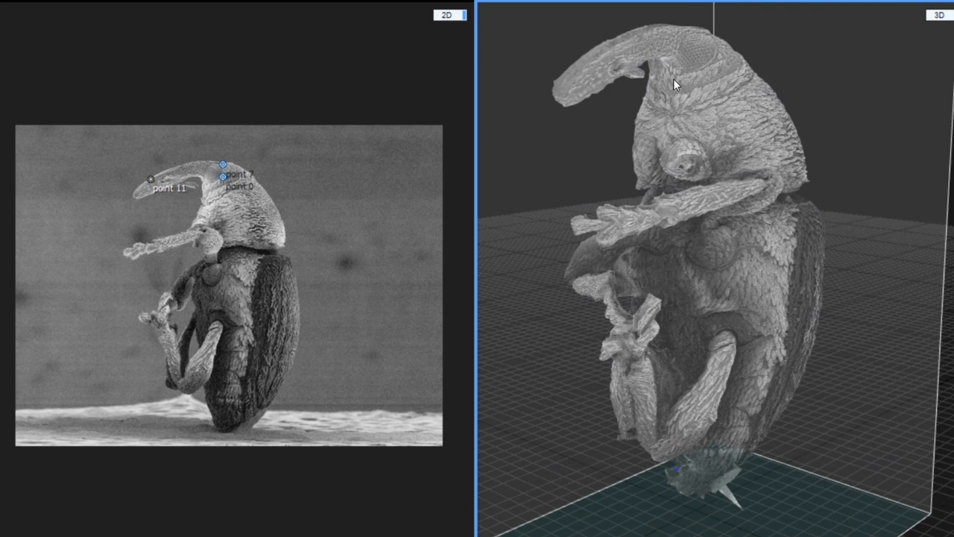
pyautogui.moveTo(358, 298)
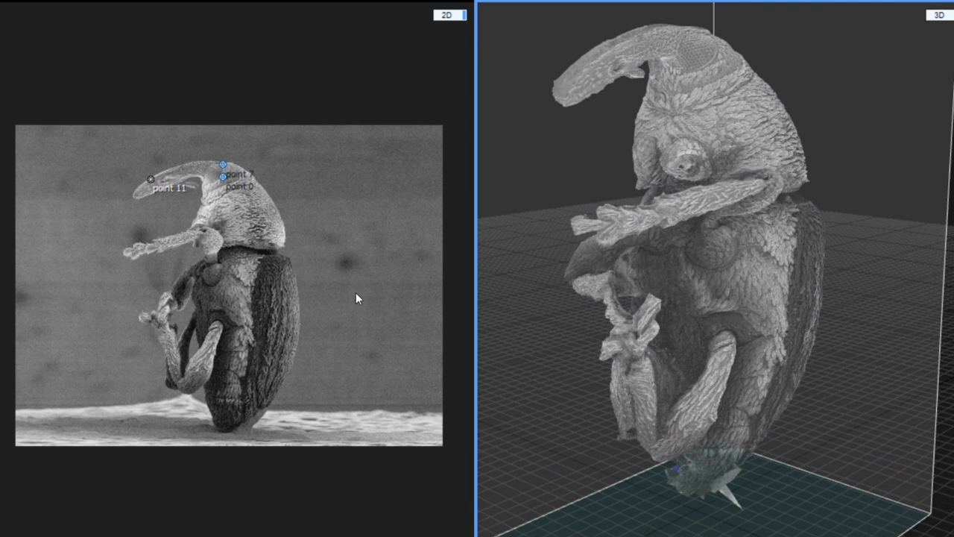